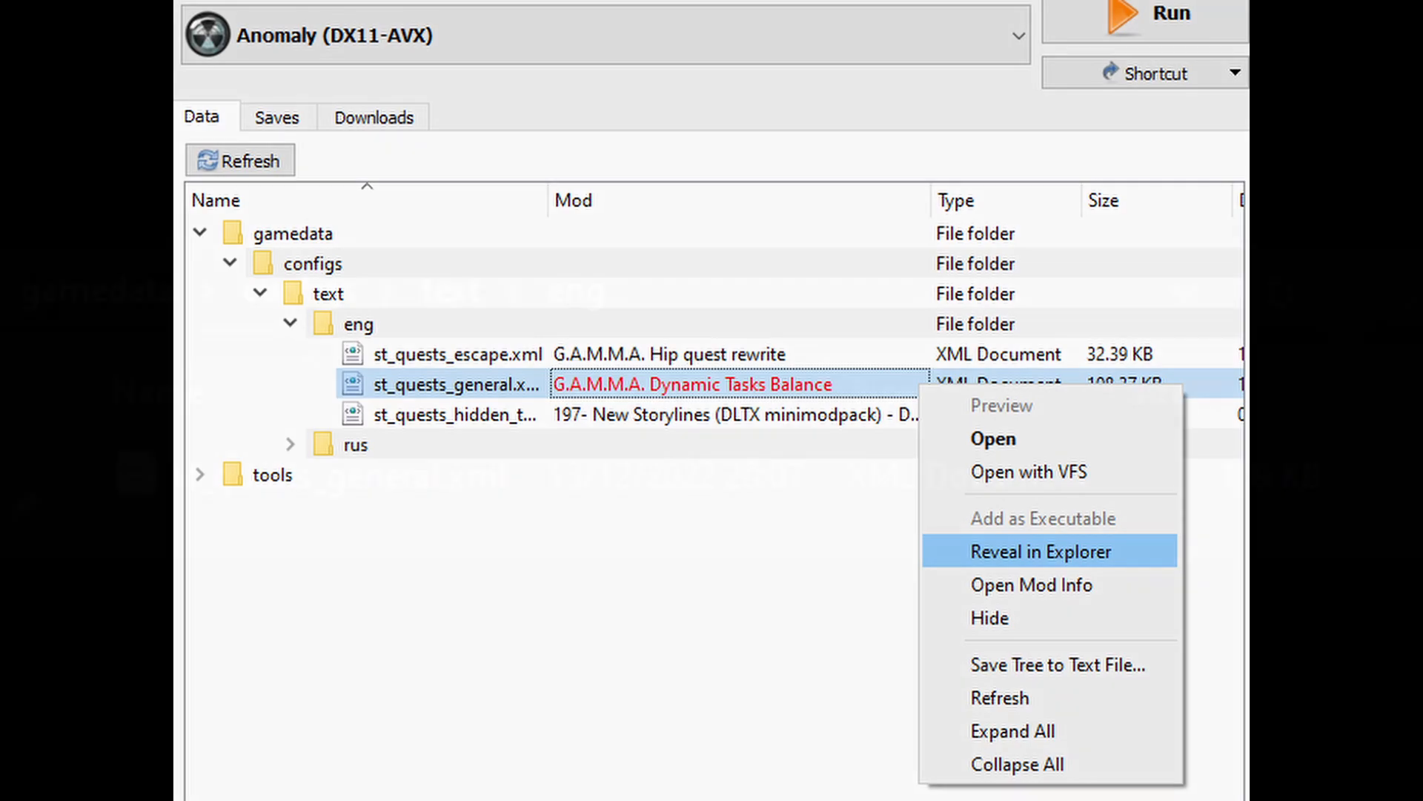
Reveal the st_quests_general quest text file's folder in File Explorer
{"action": "left_click", "coordinate": [1044, 552]}
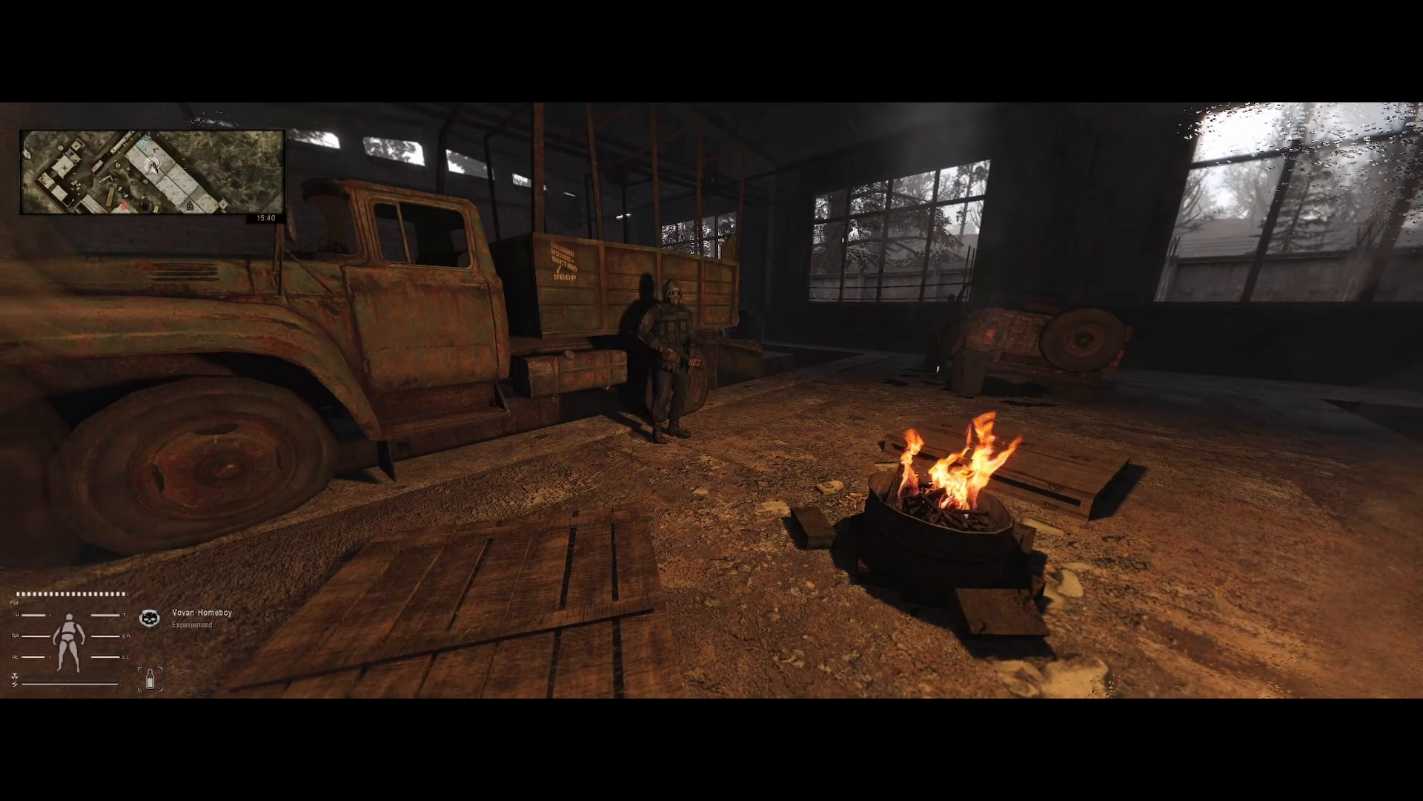
Bring up the debug menu's NPC Logic / Execute panel with its function executer field
{"action": "key", "text": "`"}
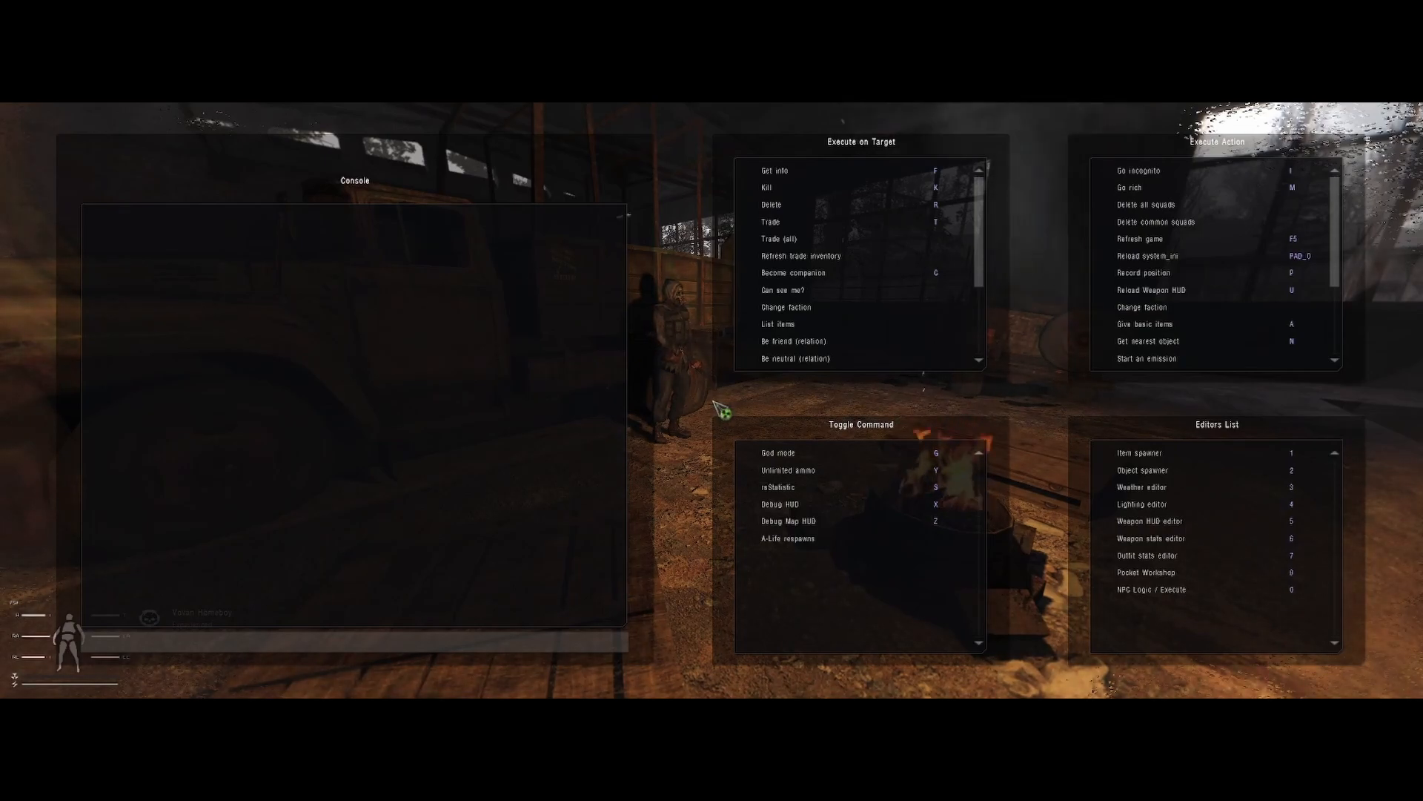
{"action": "mouse_move", "coordinate": [1145, 612]}
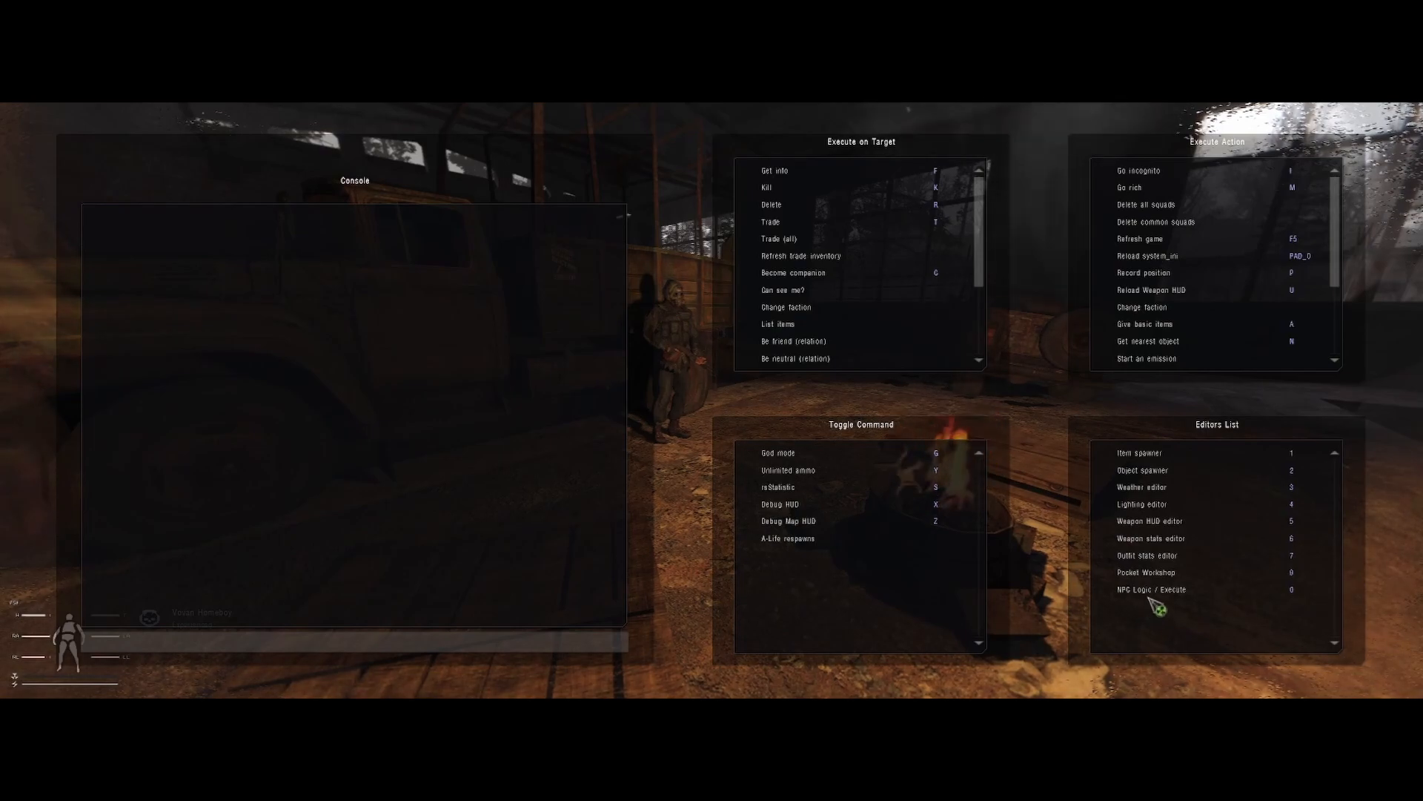
{"action": "left_click", "coordinate": [1147, 590]}
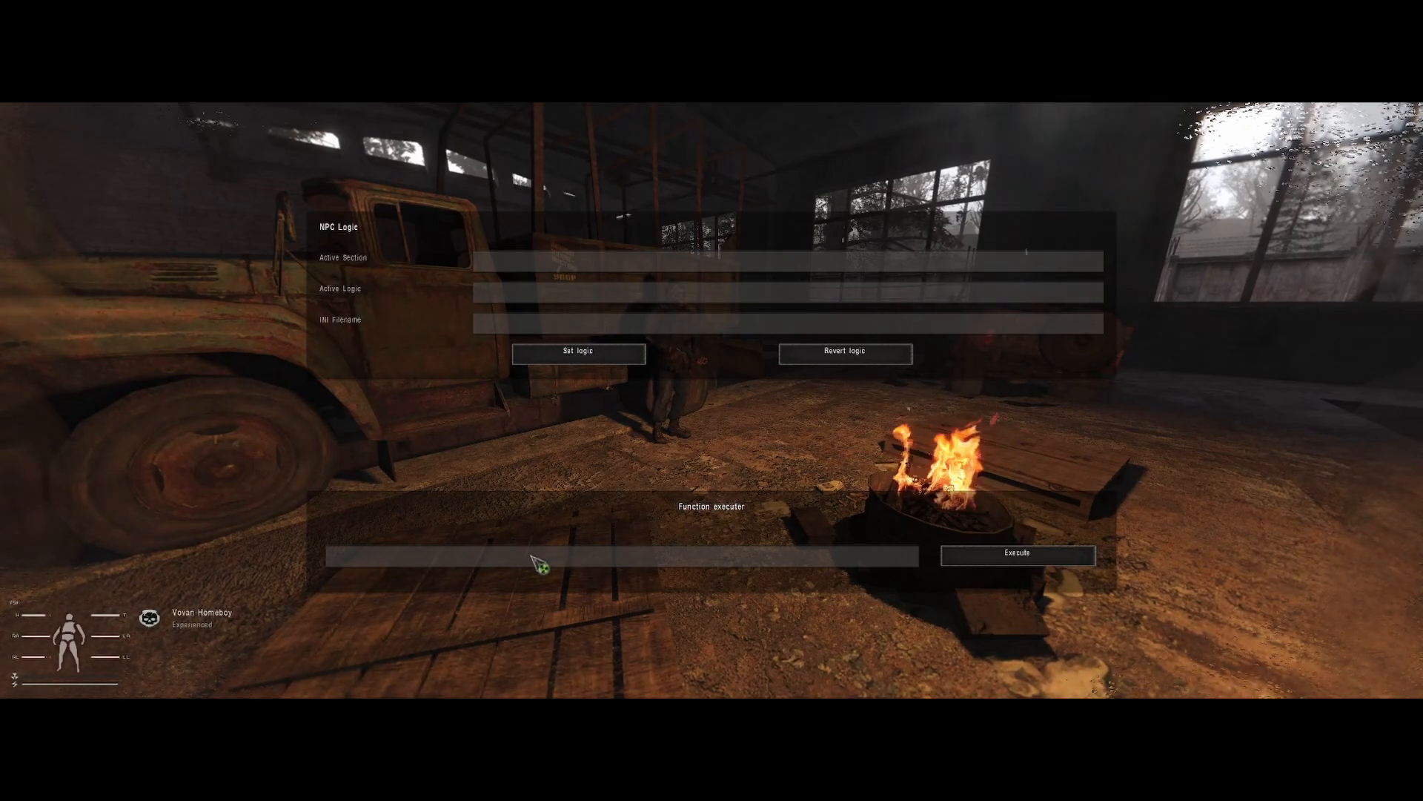
{"action": "mouse_move", "coordinate": [584, 582]}
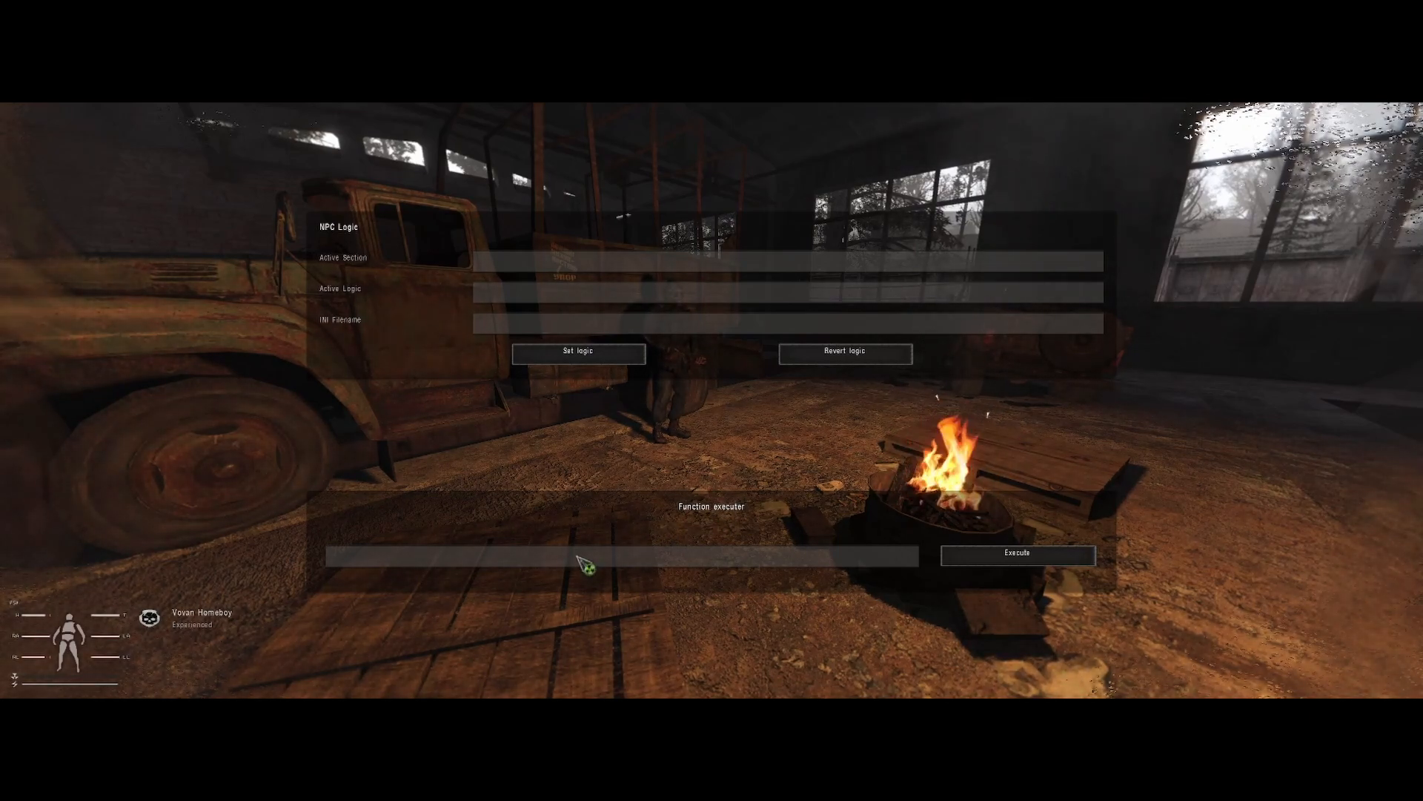
Run task_manager.get_task_manager():set_task_completed for simulation_task_20, completing the Duty patch mission
{"action": "type", "text": "task_manager.get_task_manager():set_task_completed(\"simulation_task_93\")"}
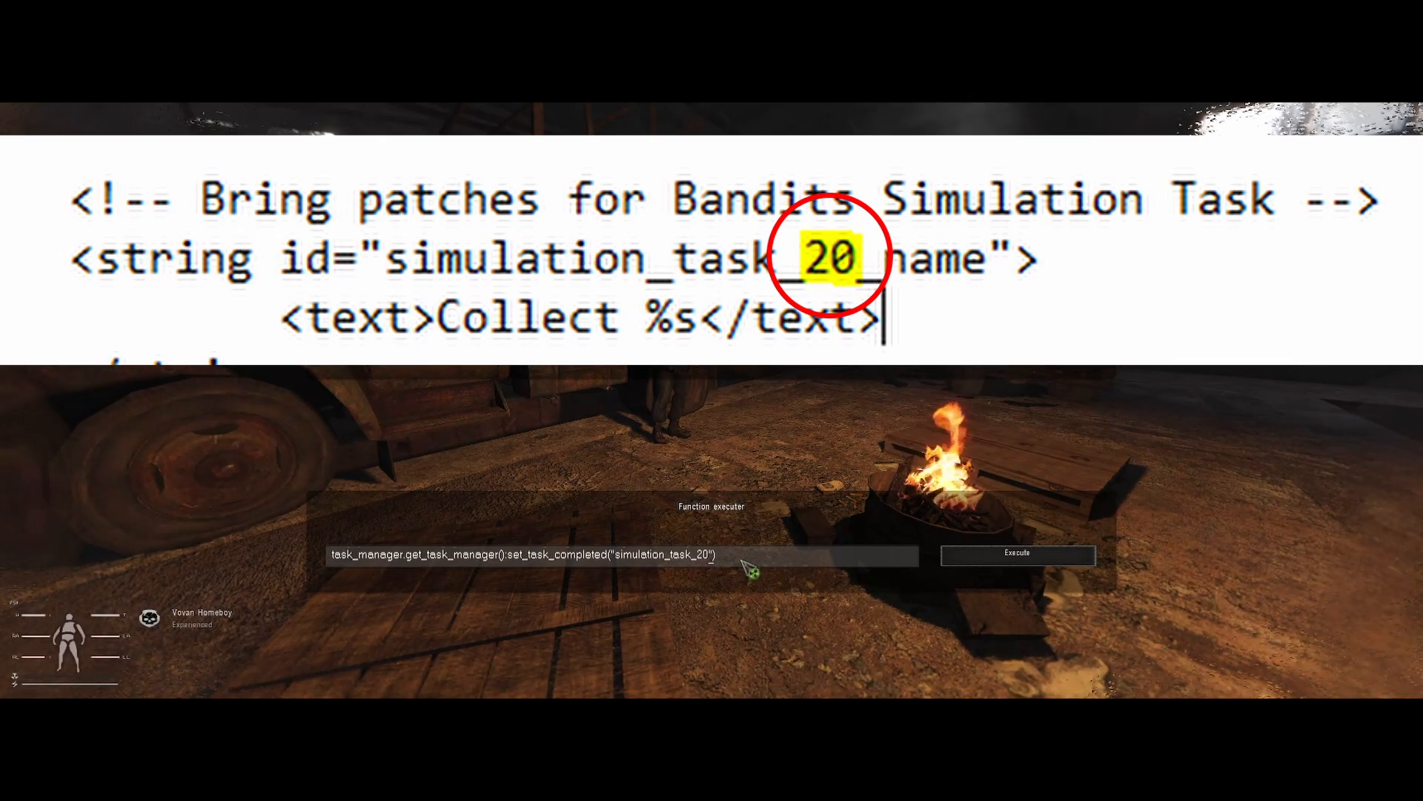
{"action": "left_click", "coordinate": [1017, 551]}
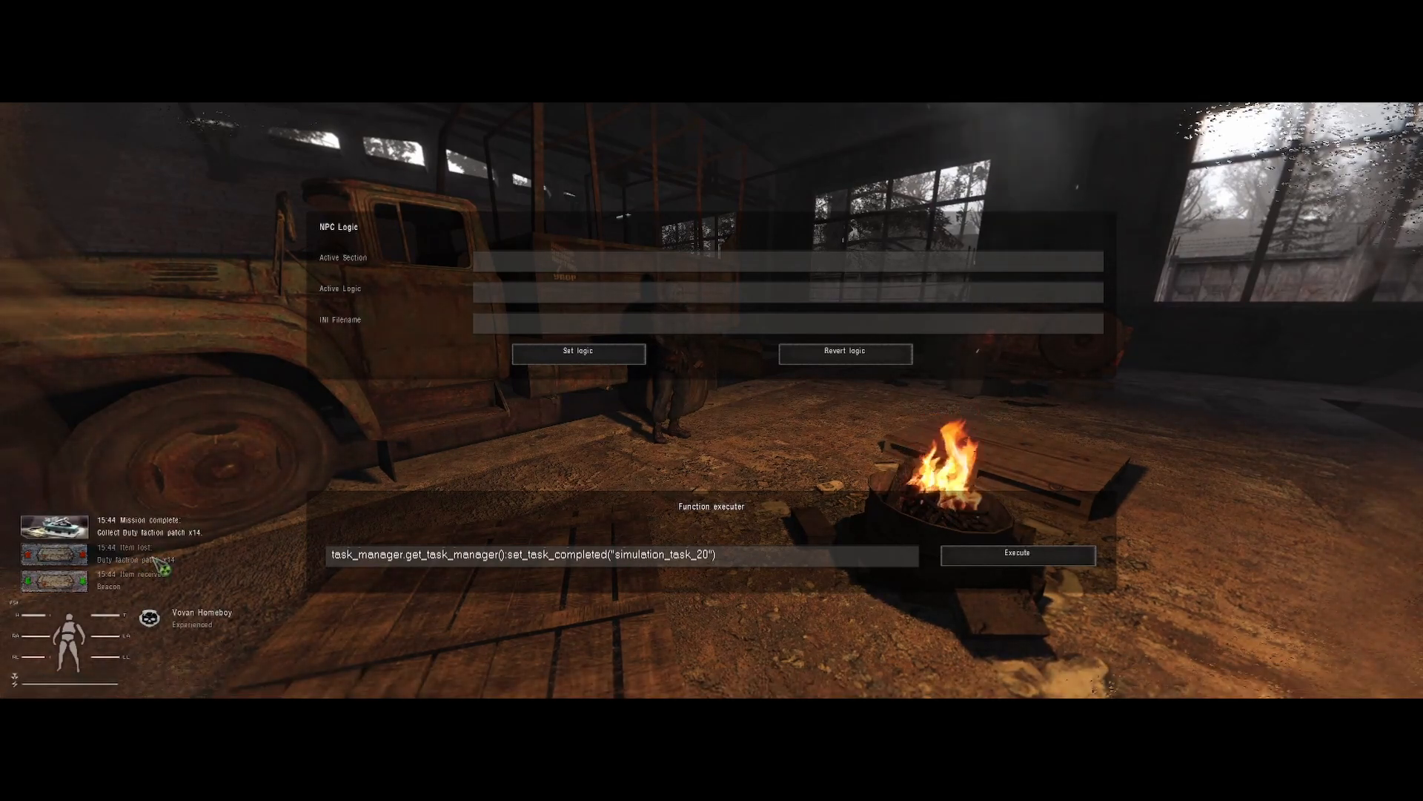
{"action": "left_click", "coordinate": [1018, 554]}
{"action": "type", "text": "93"}
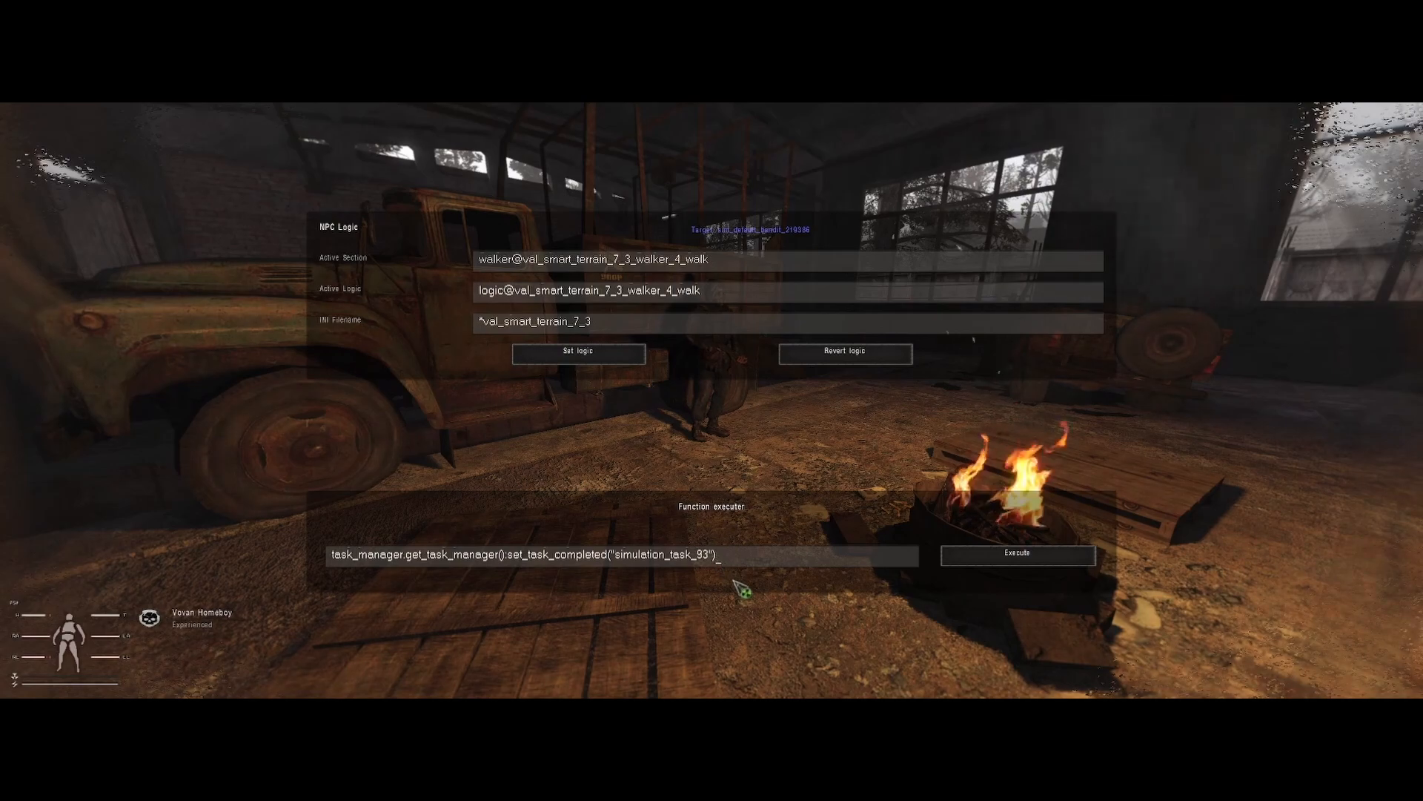
{"action": "mouse_move", "coordinate": [739, 591]}
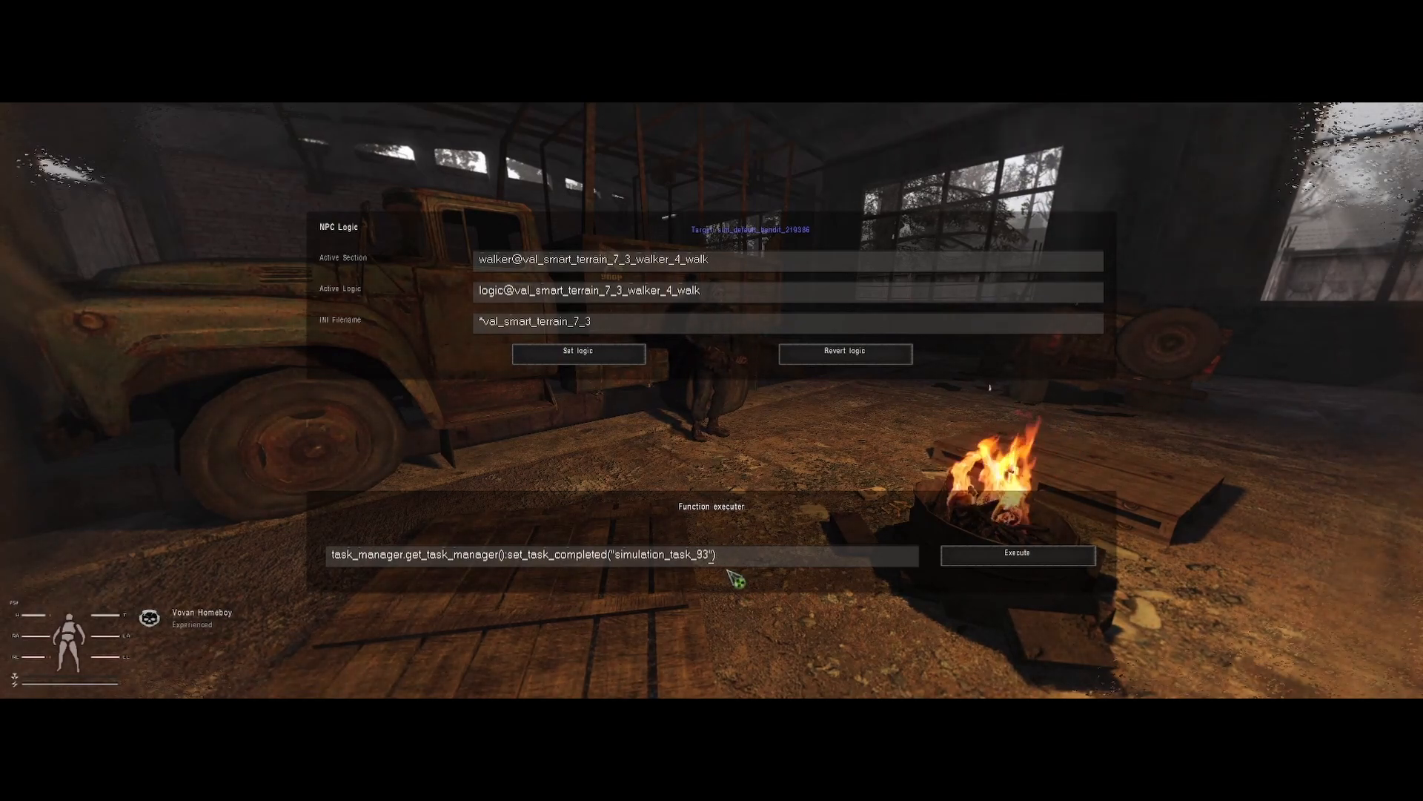
Run set_task_completed for simulation_task_83 and zat_b7_bandit_boss_sultan_task_1, completing Mob Hit with money received
{"action": "key", "text": "Backspace"}
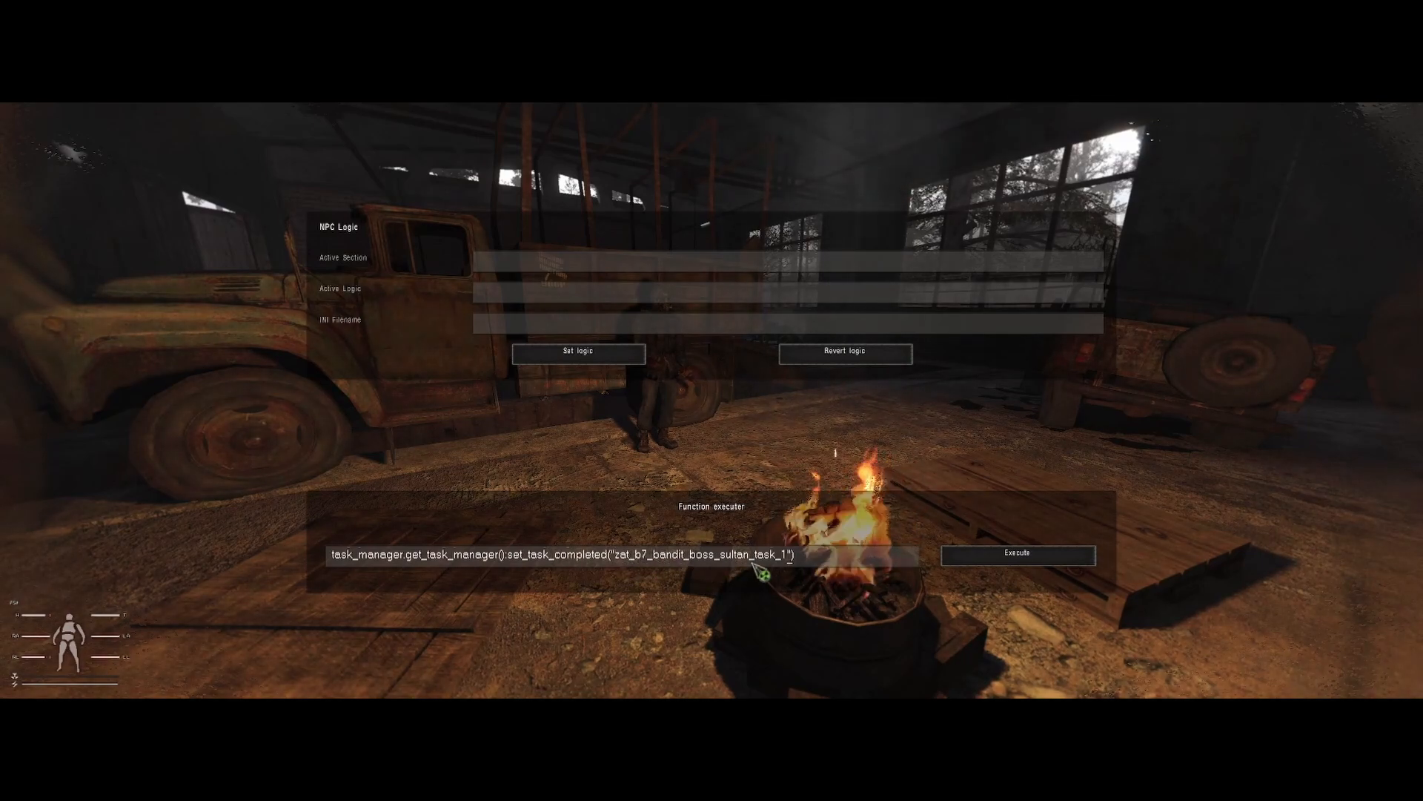
{"action": "left_click", "coordinate": [1017, 573]}
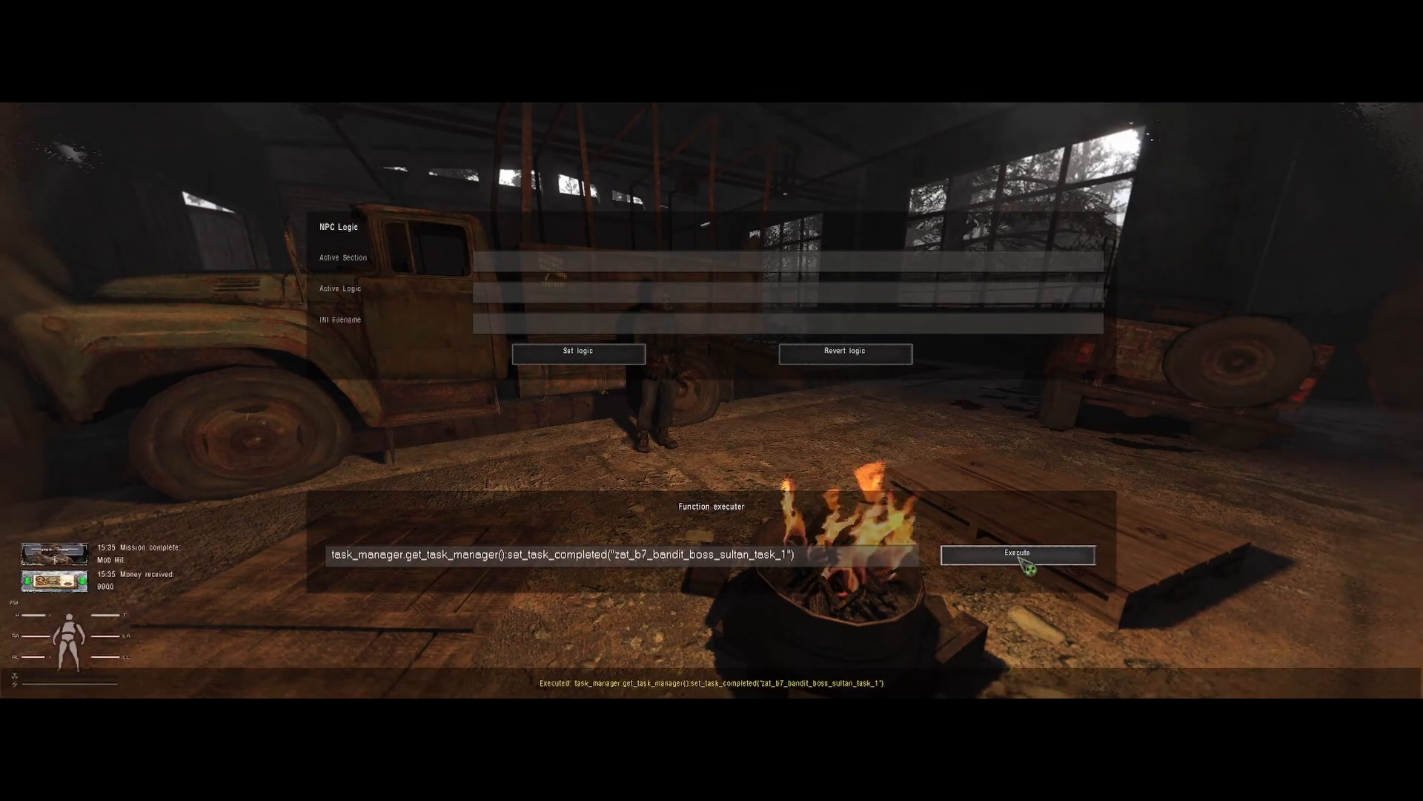